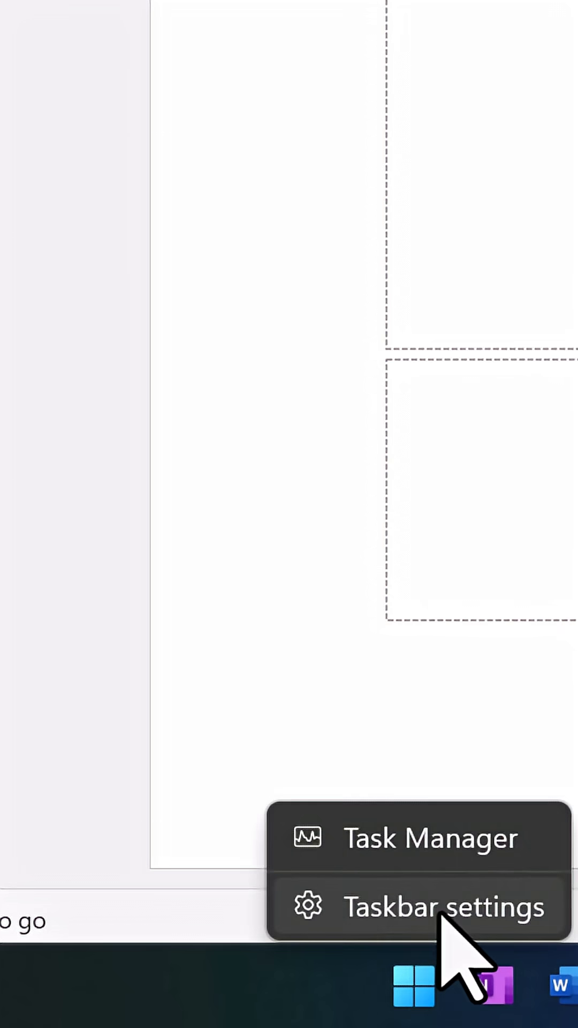
- Reach the Accessibility Mouse pointer and touch page from the taskbar settings
left_click(442, 907)
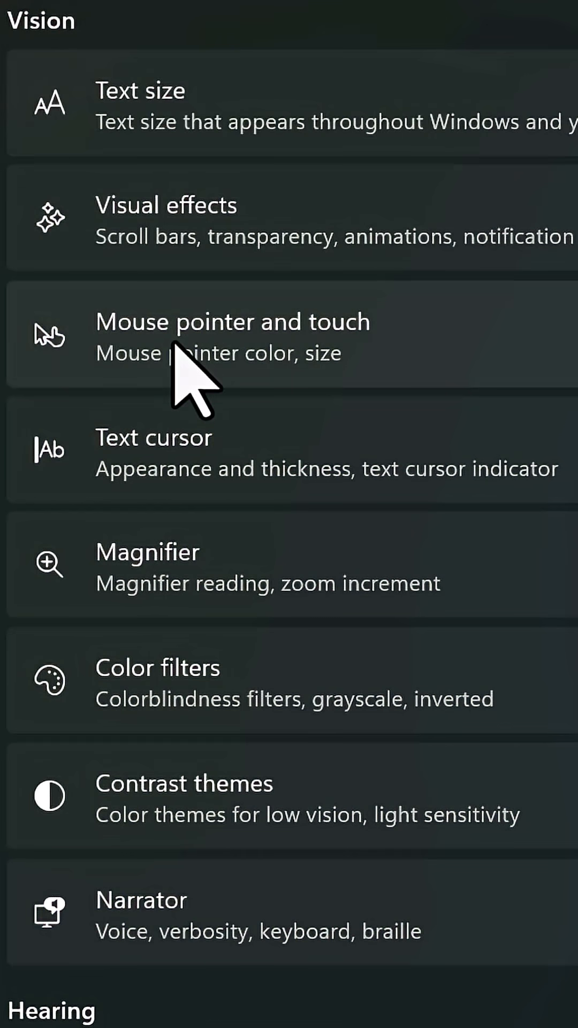
left_click(233, 321)
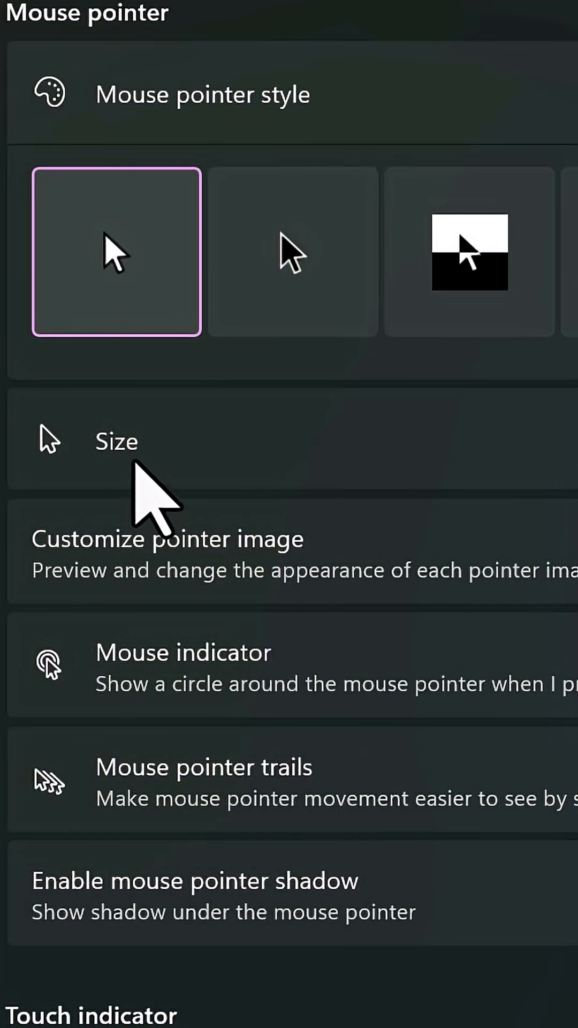
mouse_move(138, 505)
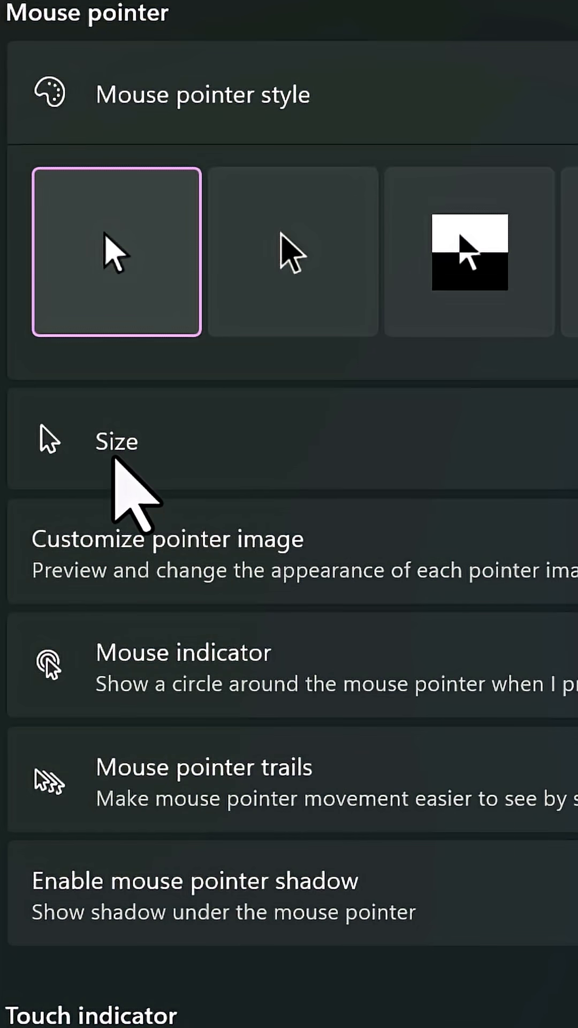
- Raise the mouse pointer size slider to 6 under Mouse pointer style
scroll("down", 3)
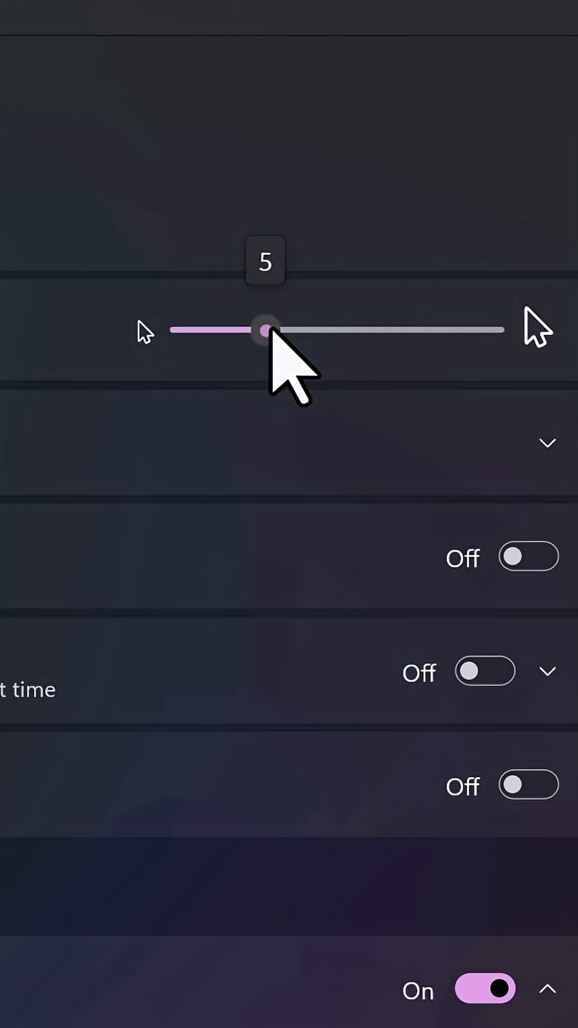
left_click_drag(264, 330, 295, 330)
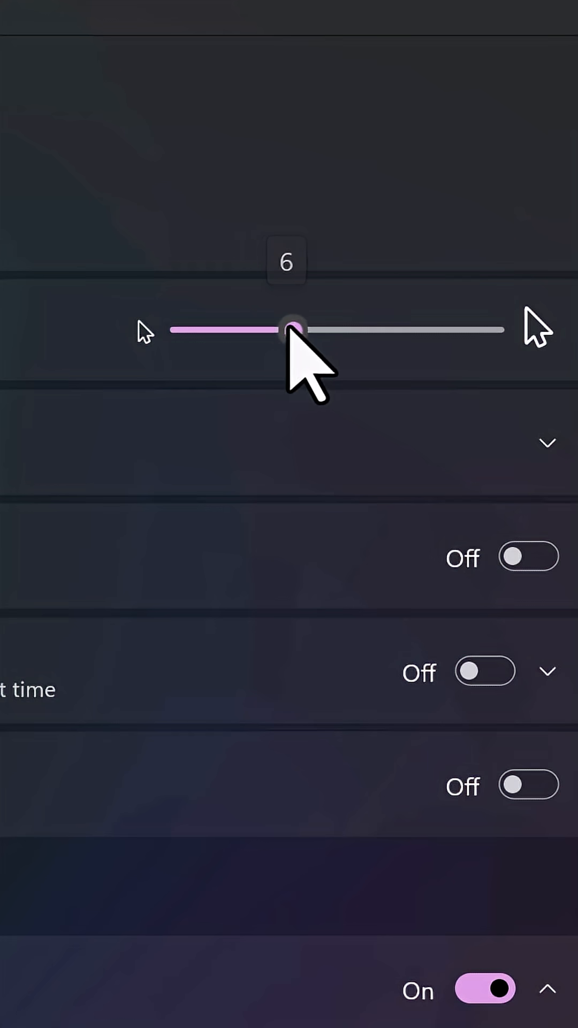
mouse_move(158, 411)
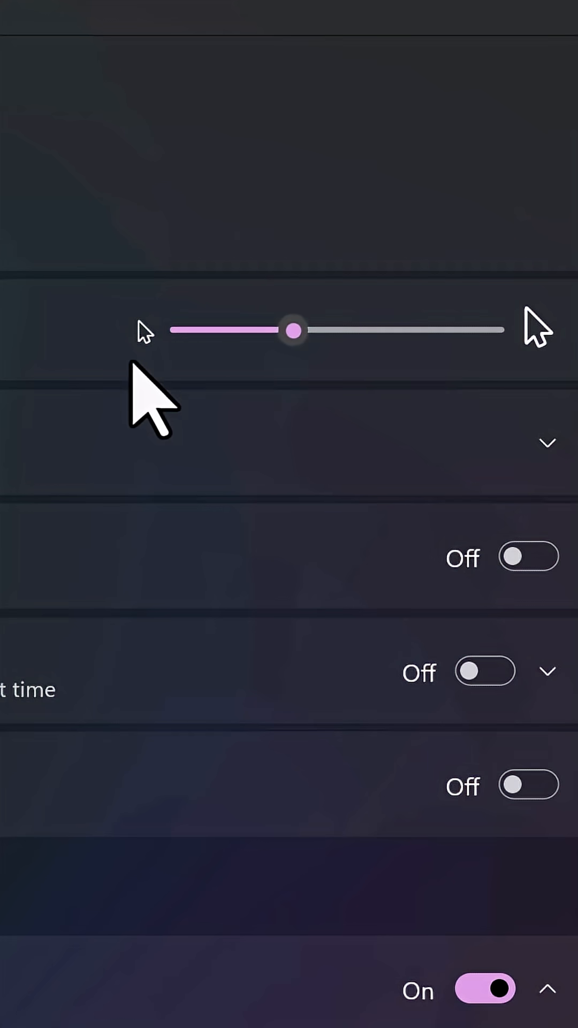
left_click_drag(293, 331, 294, 331)
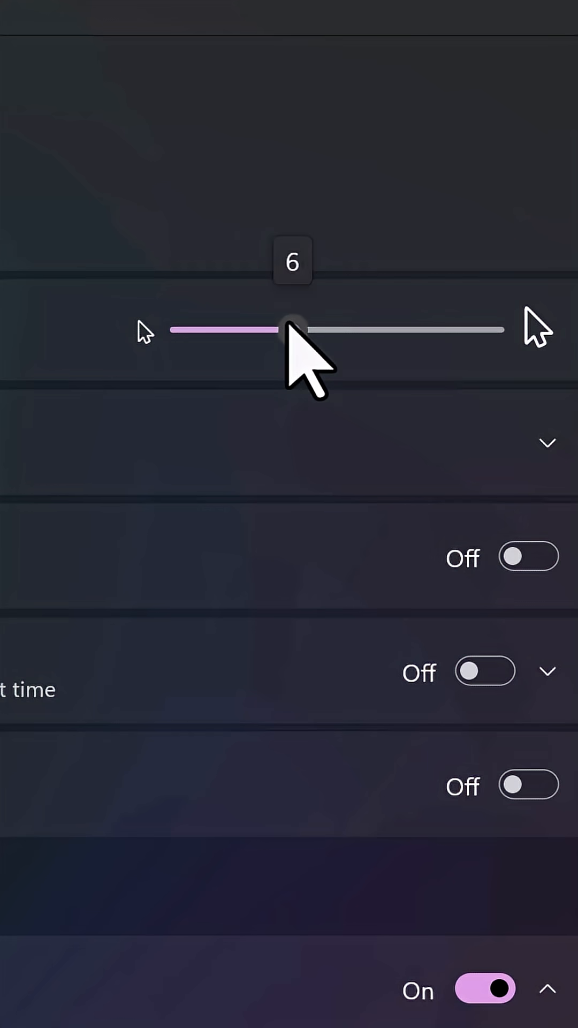